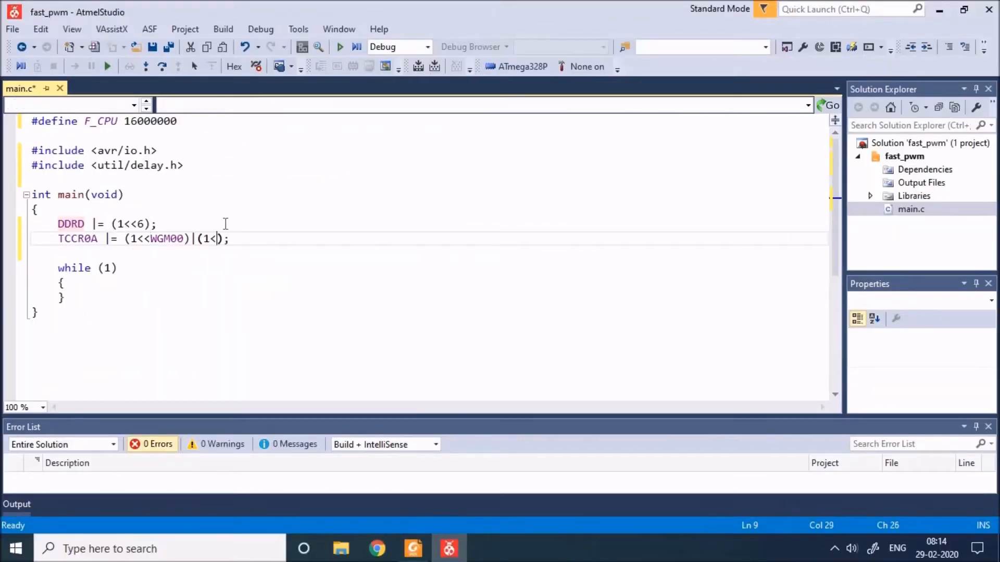
pyautogui.write('<WG')
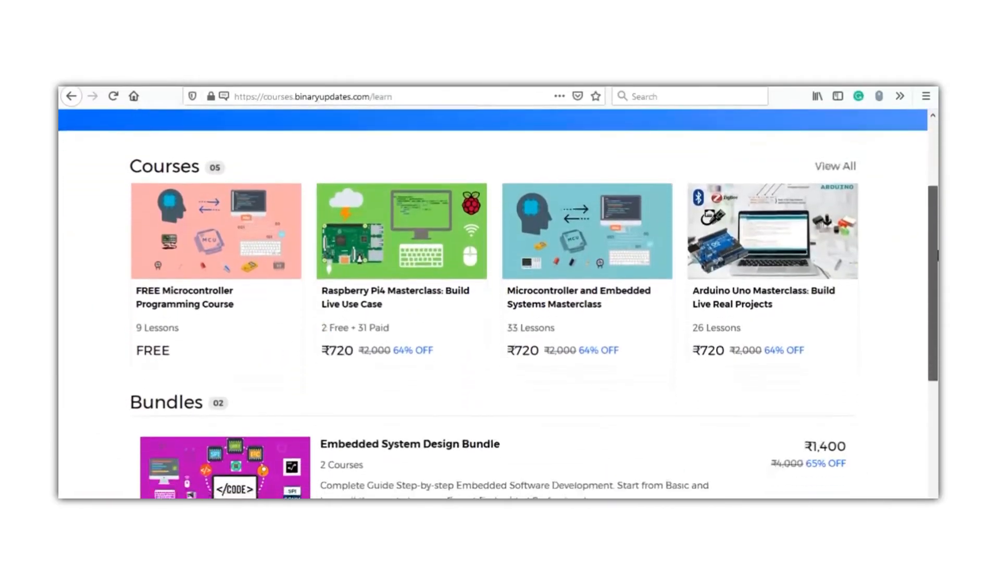
pyautogui.scroll(-3)
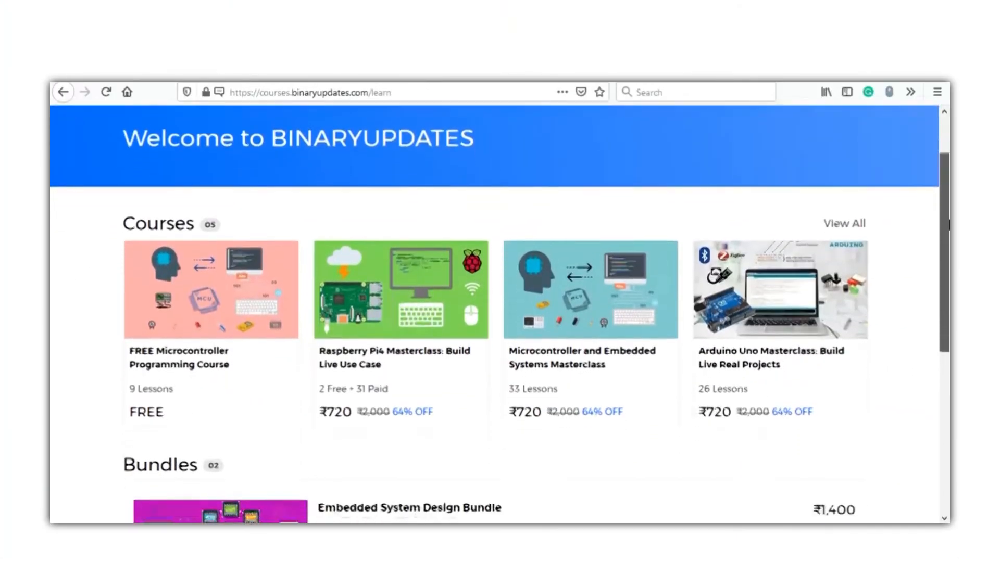
pyautogui.scroll(-3)
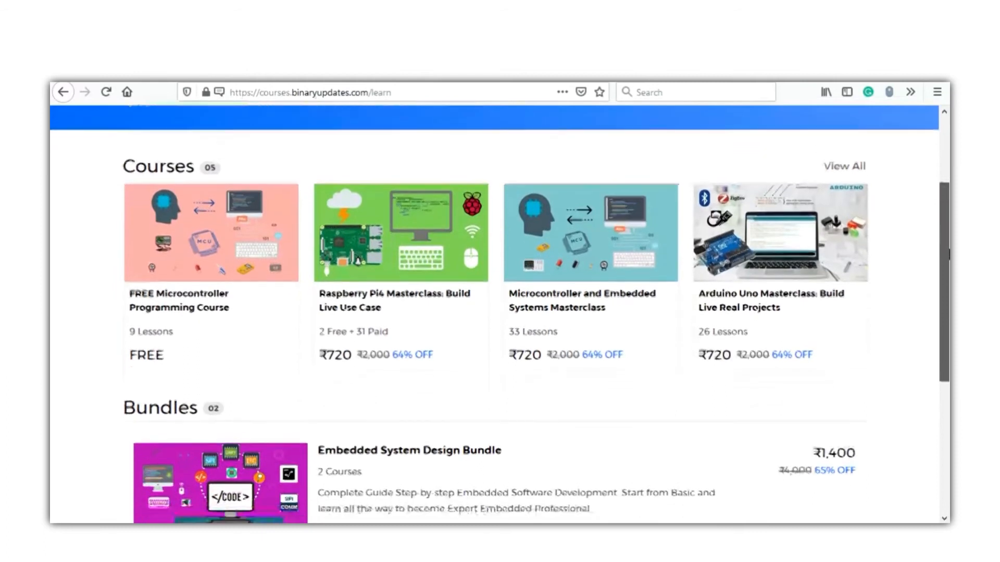
pyautogui.scroll(-3)
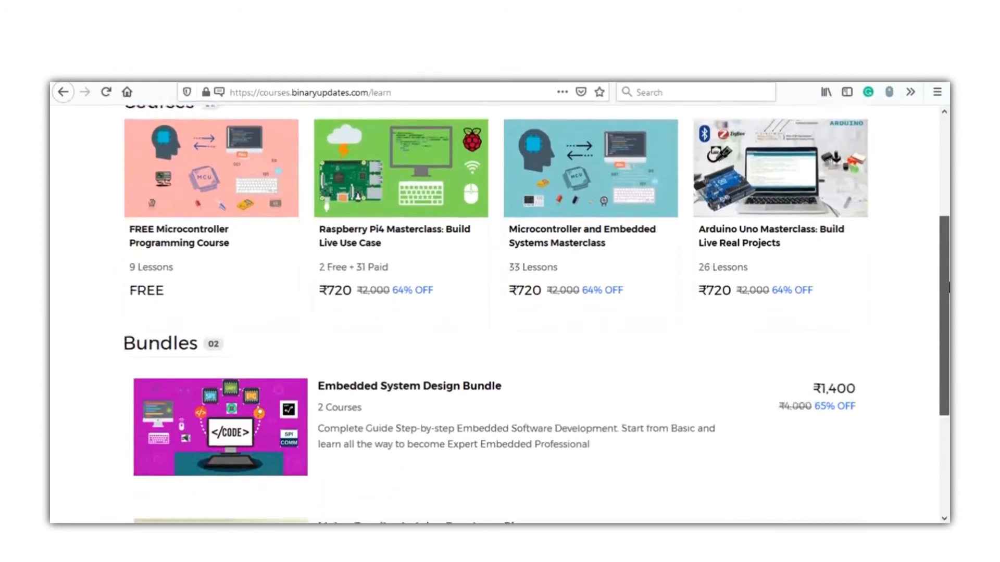